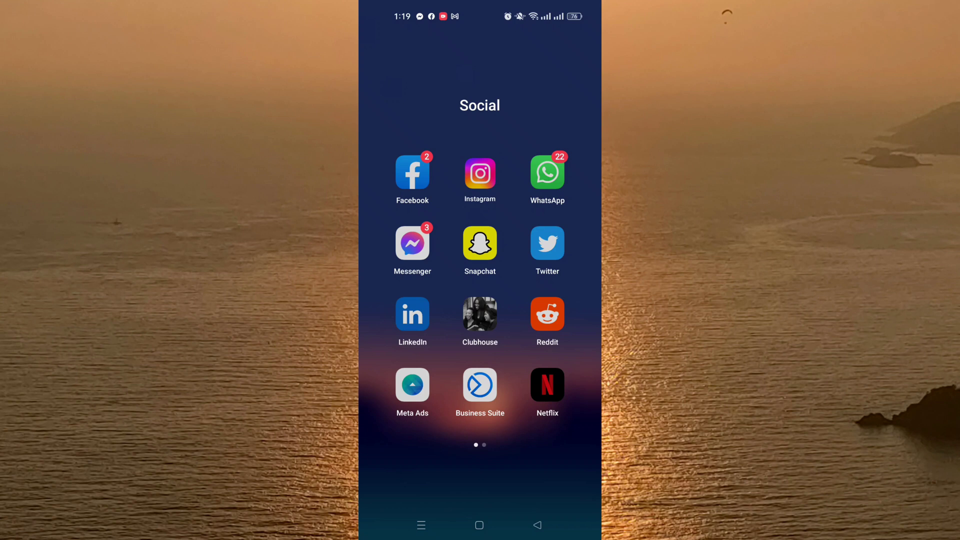
# Step: Launch Instagram from the Social folder, landing on the own profile page
pyautogui.click(479, 173)
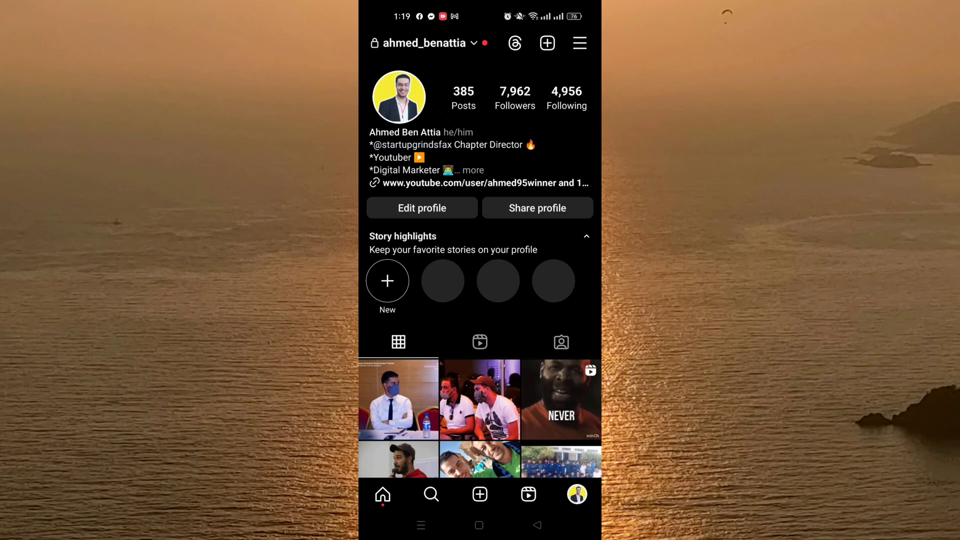
# Step: Go from the profile menu to the Settings and privacy page
pyautogui.click(578, 43)
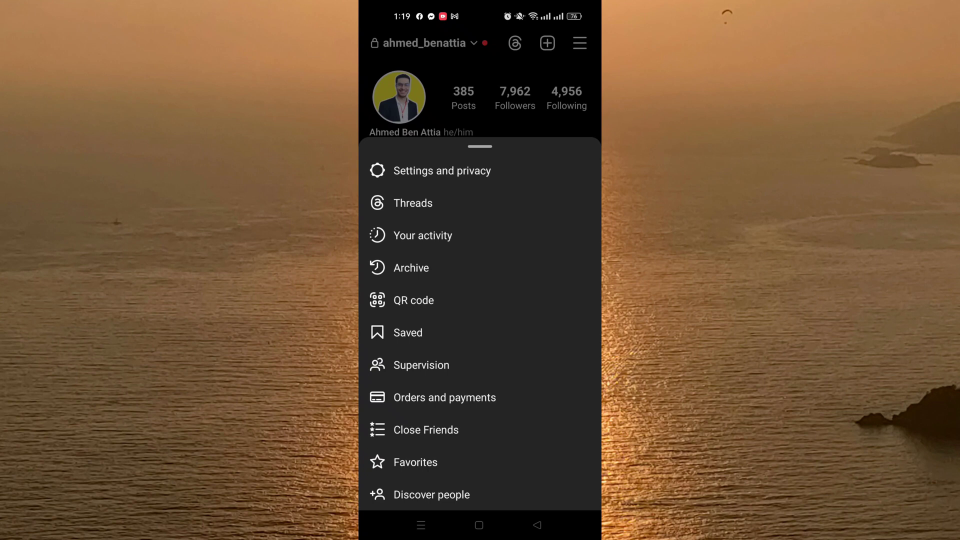
pyautogui.click(442, 170)
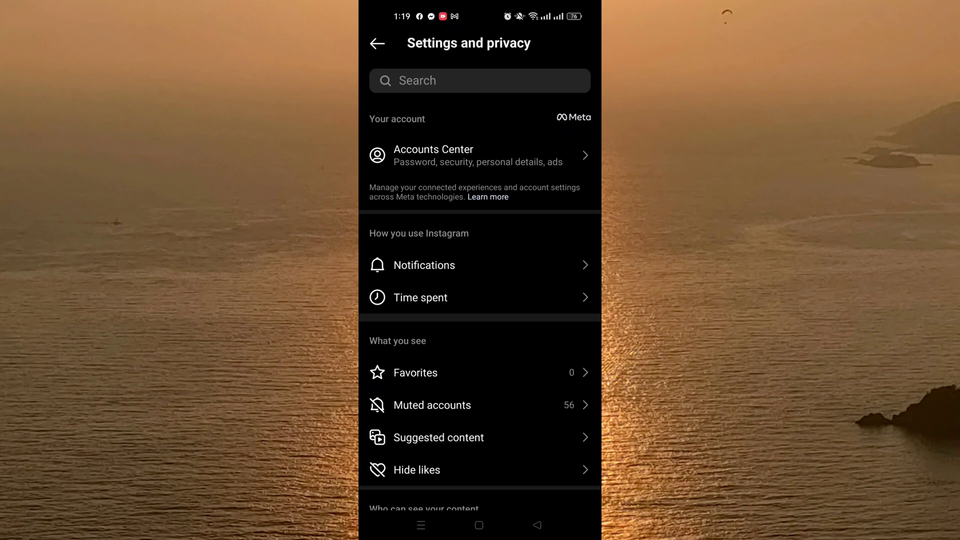
# Step: Enter Meta's Accounts Center from the Your account section
pyautogui.click(465, 155)
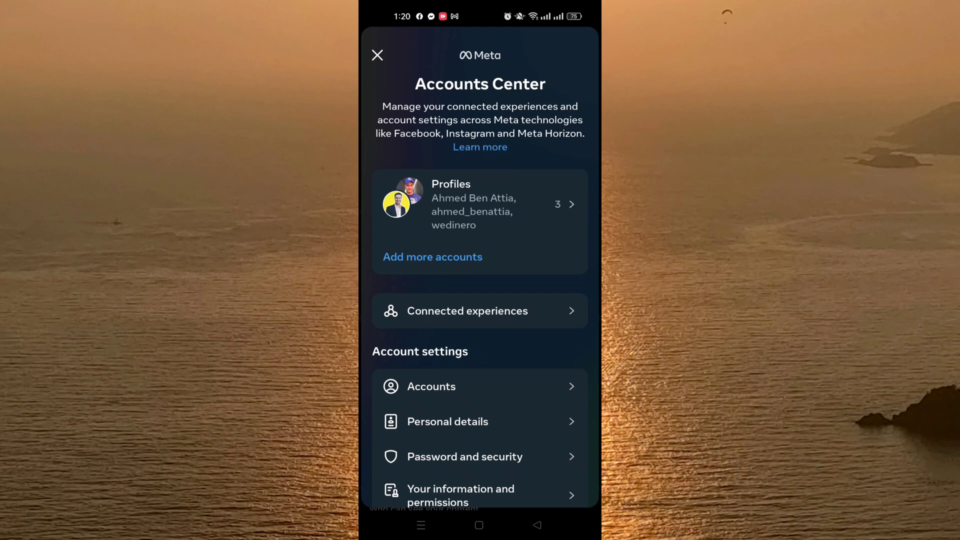
# Step: Scroll the Accounts list showing two Instagram accounts and one Facebook account with Remove buttons
pyautogui.scroll(-3)
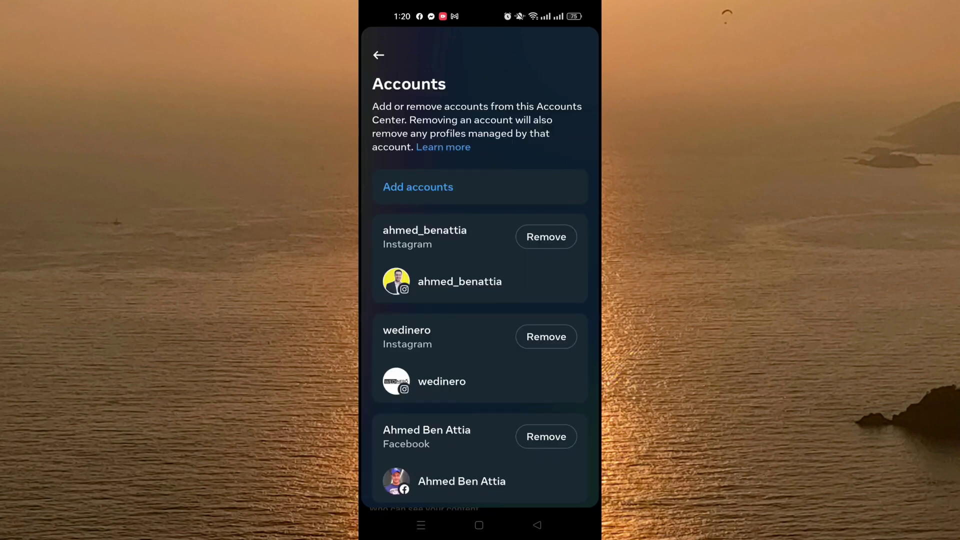
pyautogui.scroll(-3)
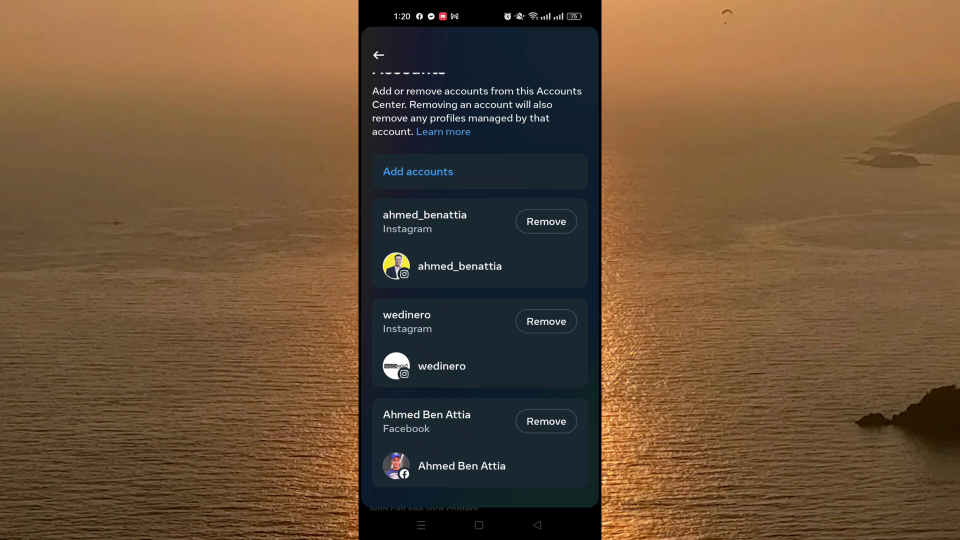